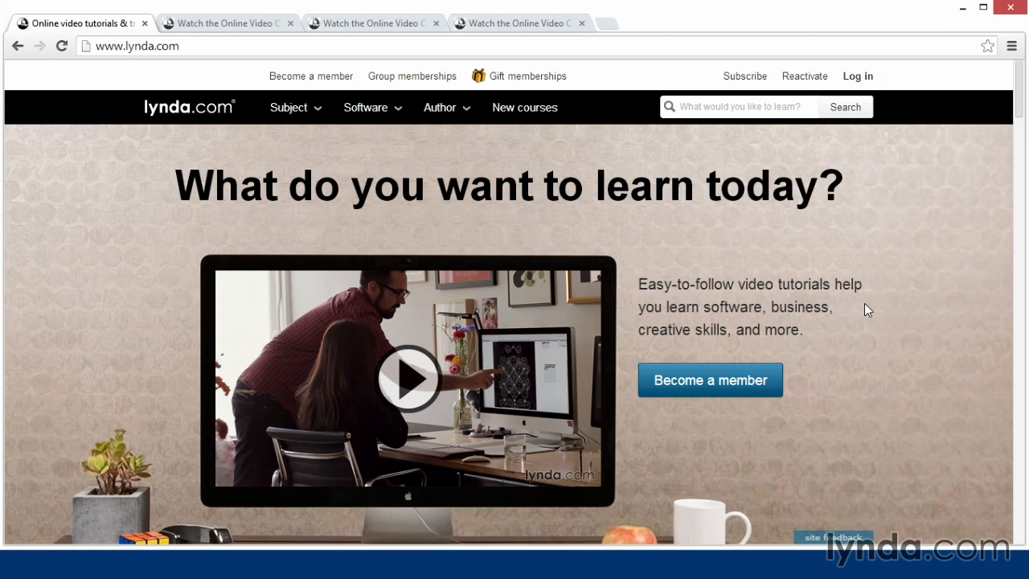
# - Switch to the tab showing the Cinematography in Maya course by Aaron F. Ross
pyautogui.click(228, 24)
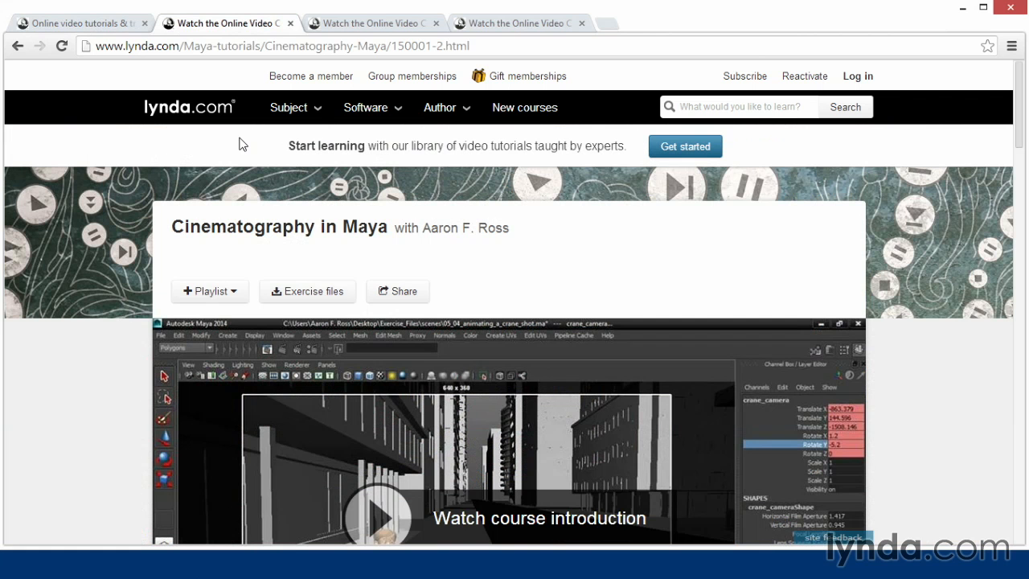
# - Review the Photorealistic Lighting with Maya and Nuke course, then show Nuke 5 Essential Training
pyautogui.click(290, 106)
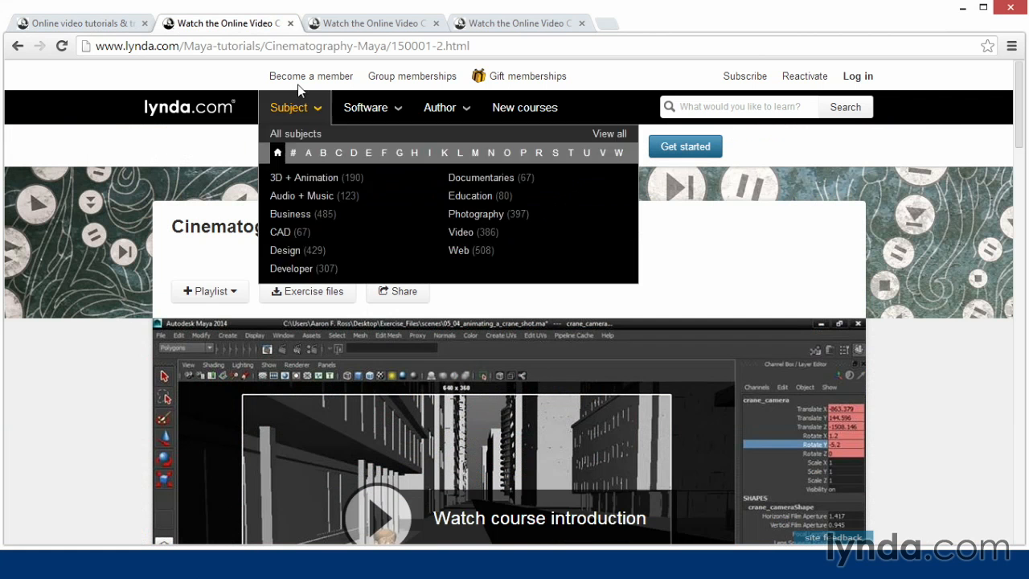
pyautogui.click(373, 22)
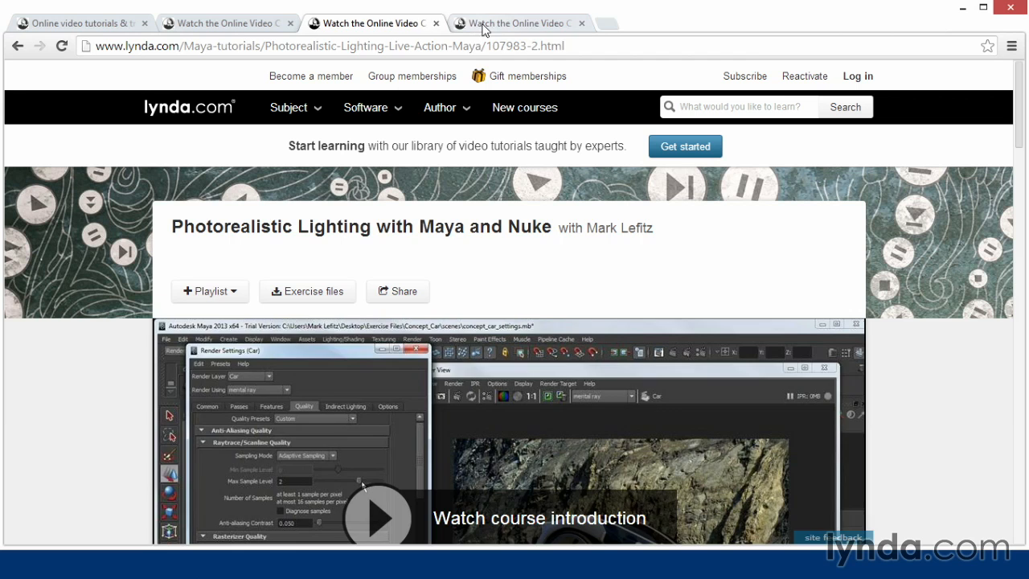
pyautogui.click(518, 22)
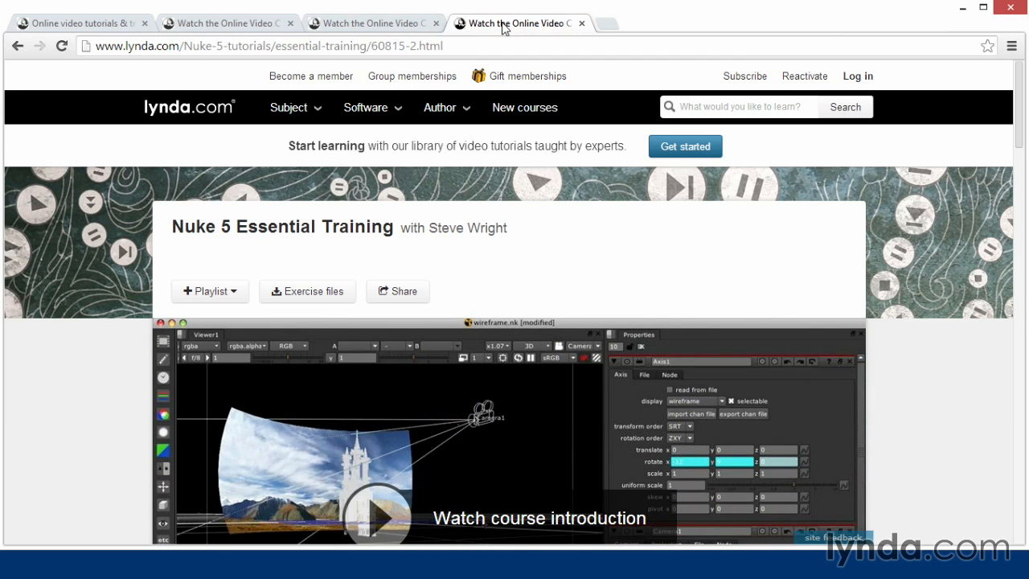